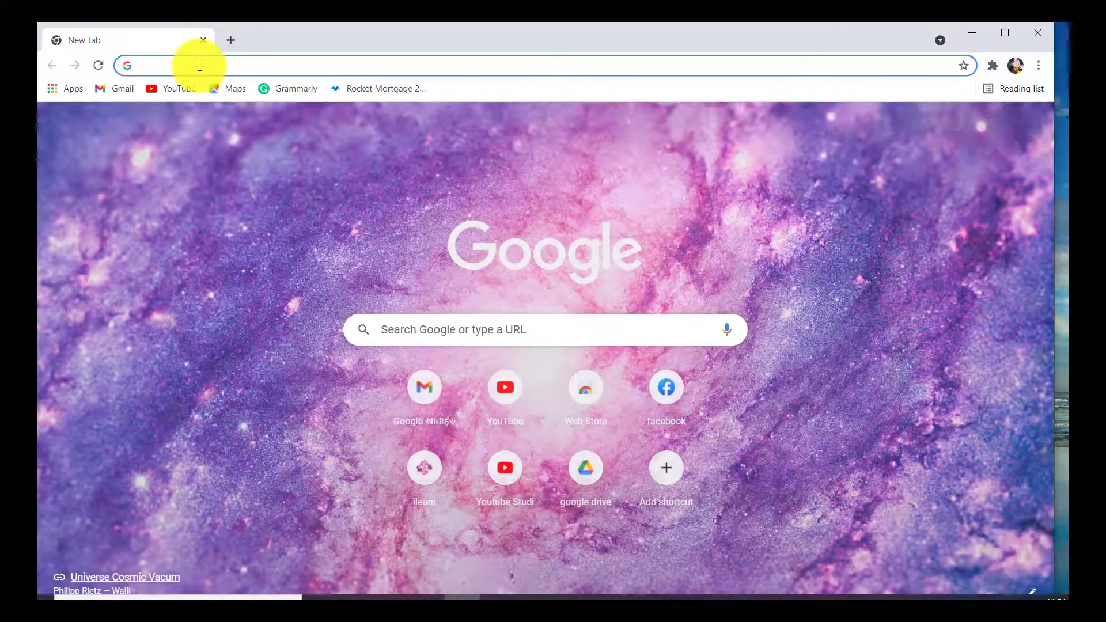
Load the NatWest homepage at personal.natwest.com.
text(personal.natwest.com)
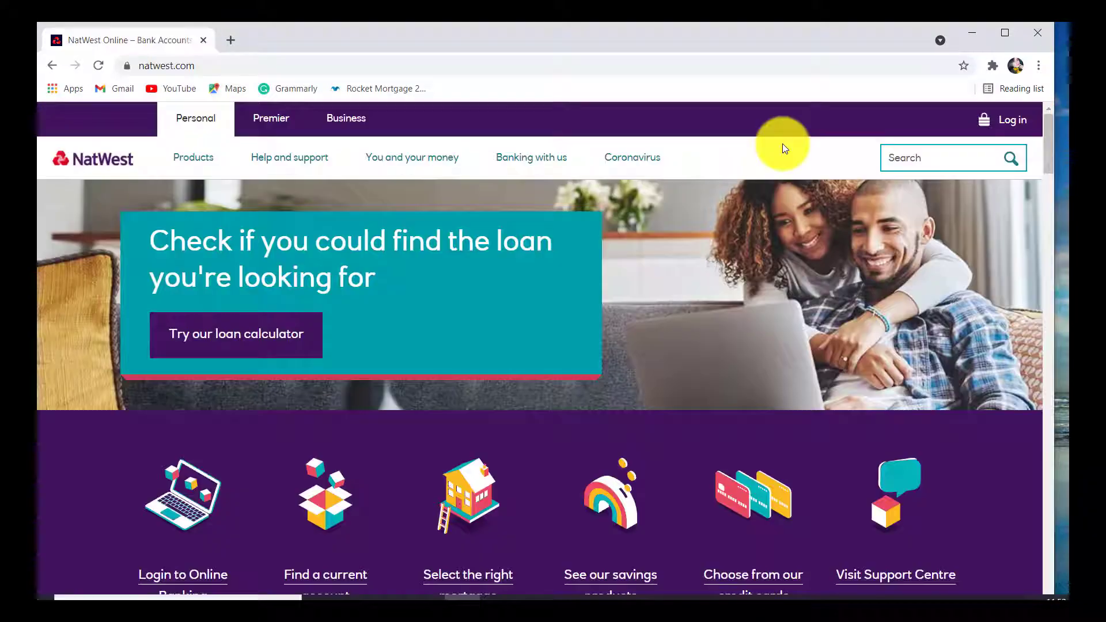
mouse_move(466, 411)
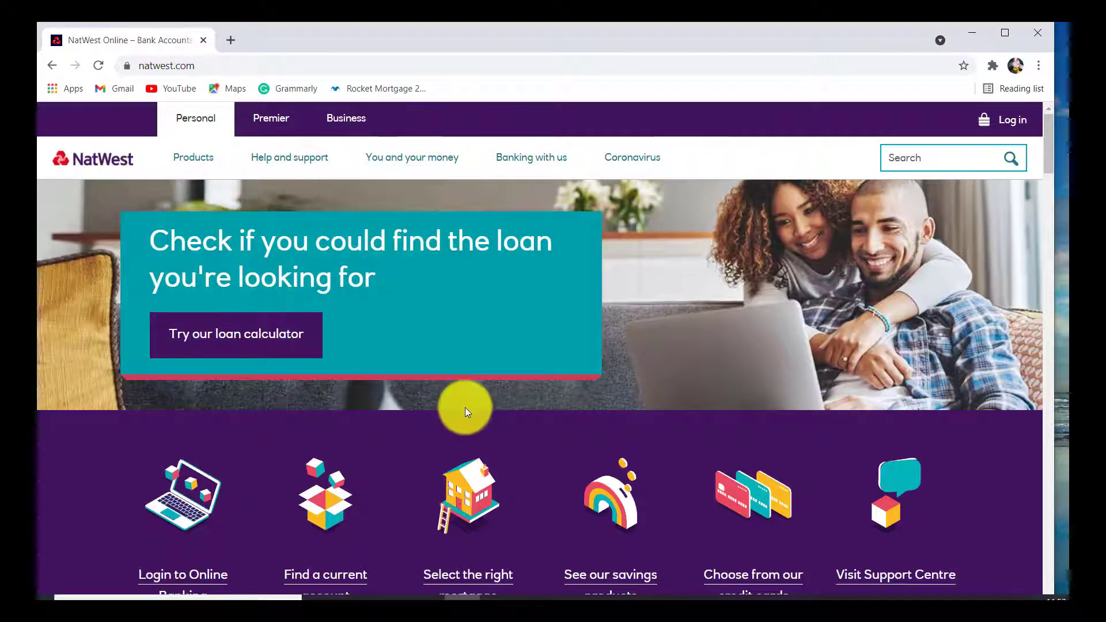
mouse_move(780, 223)
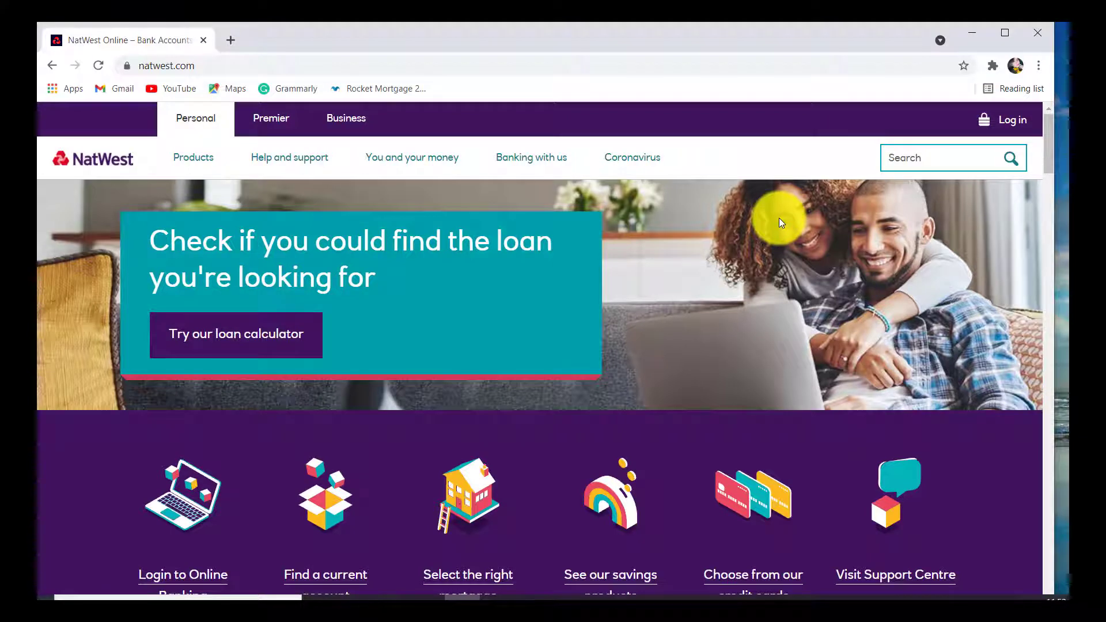
mouse_move(1012, 120)
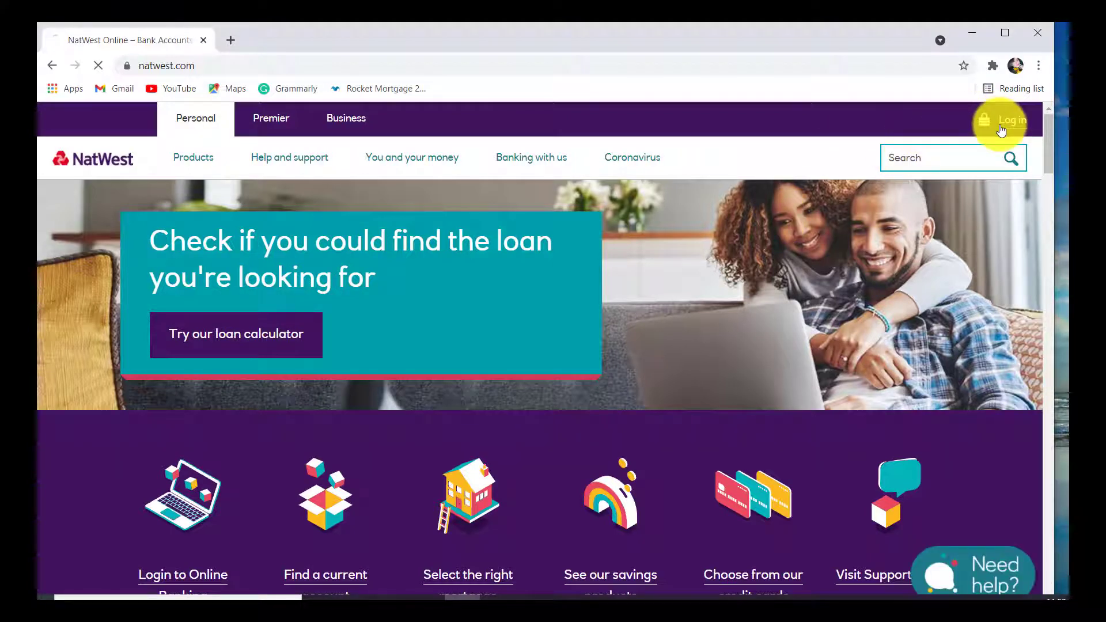
Go to Log in and follow 'Forgotten your login details?' to the security details help page.
click(1012, 120)
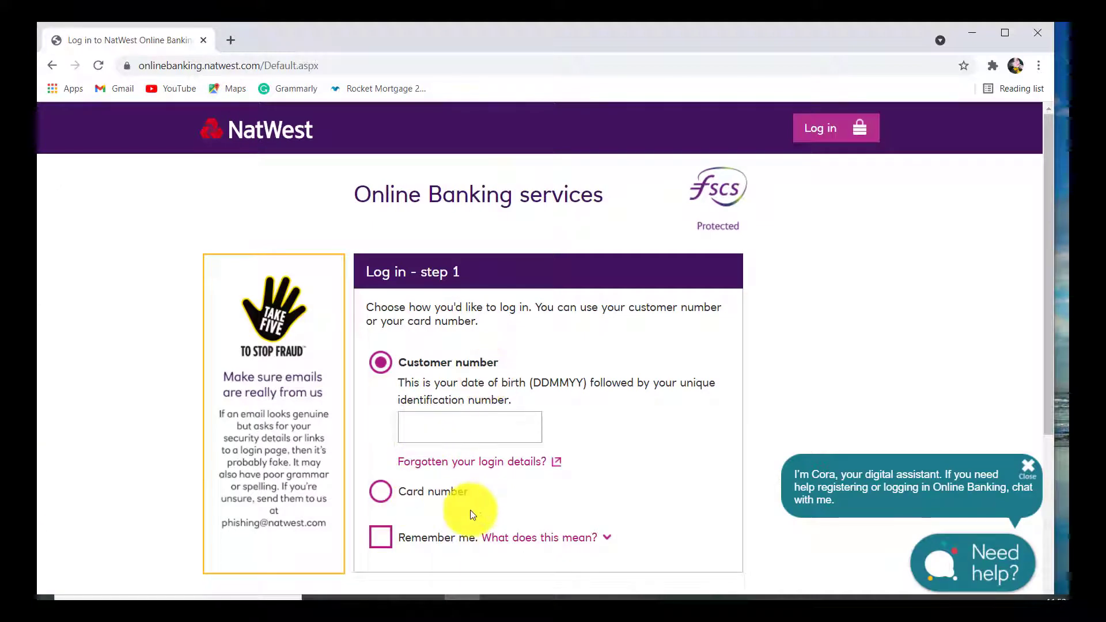
mouse_move(475, 461)
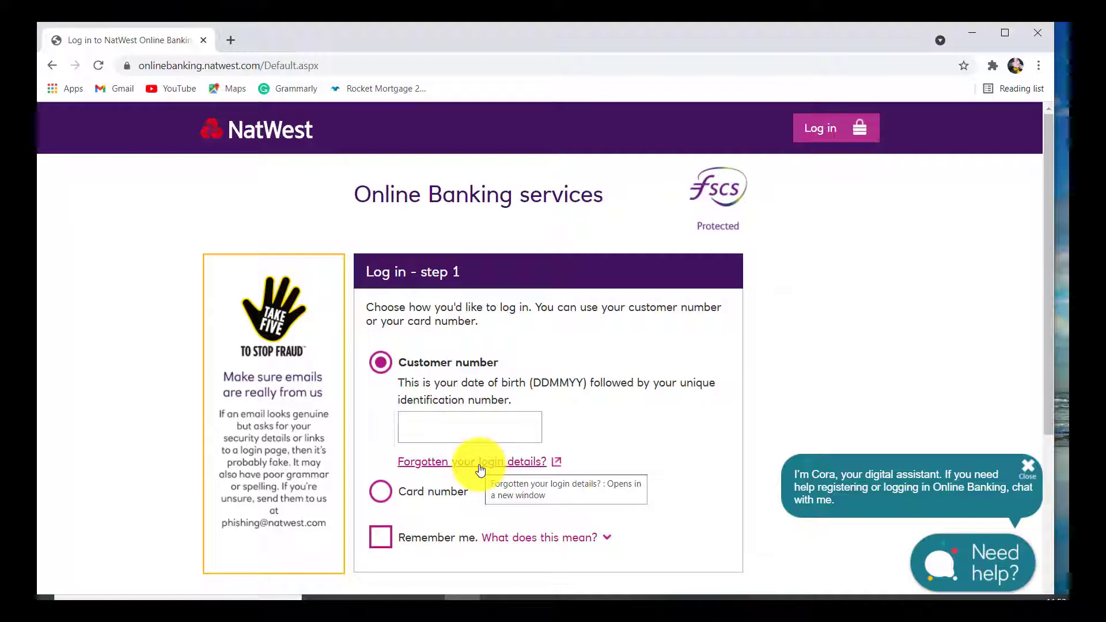
click(471, 461)
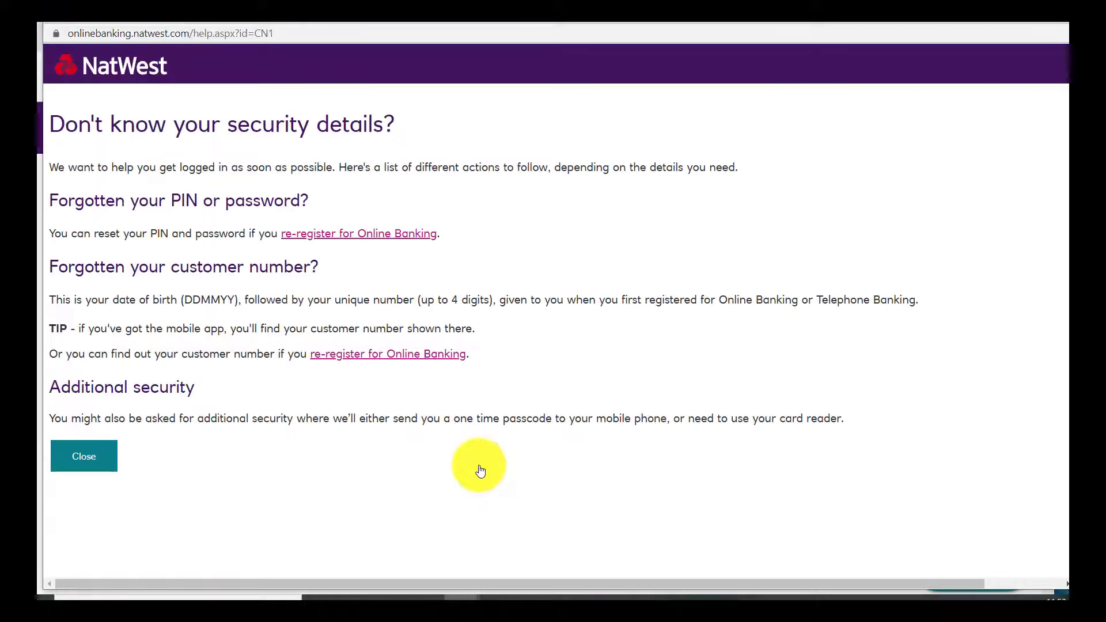
mouse_move(173, 205)
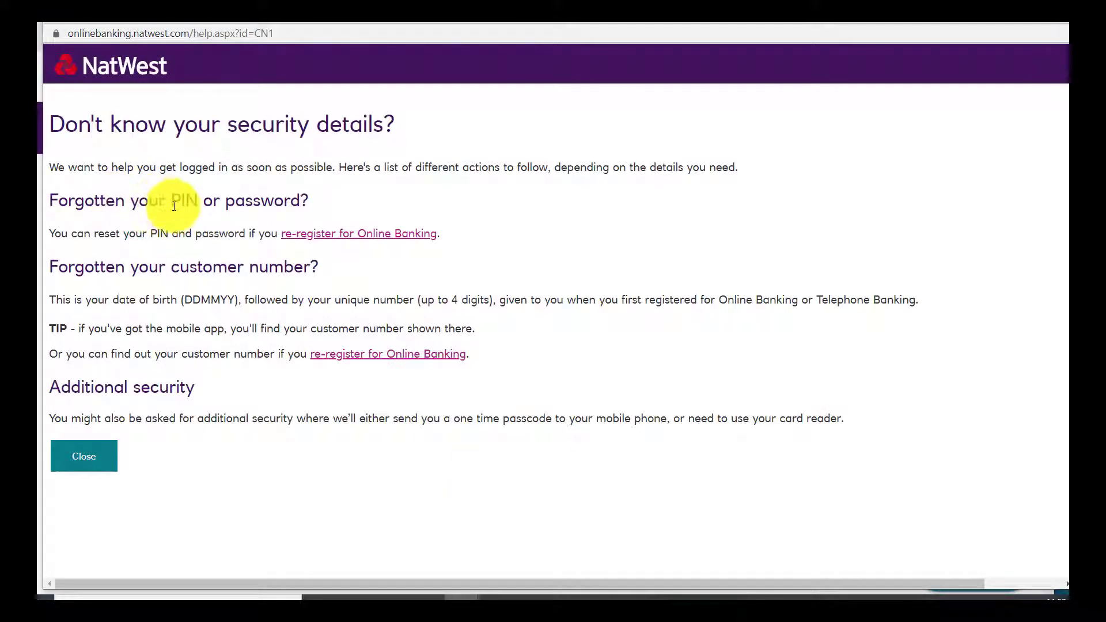
mouse_move(322, 234)
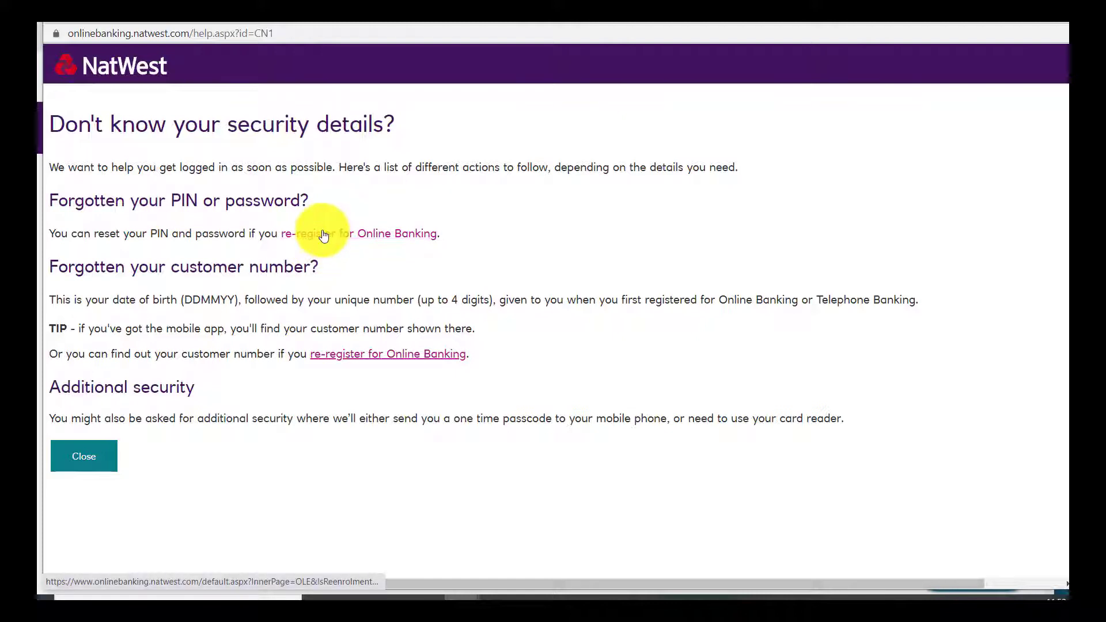
mouse_move(391, 238)
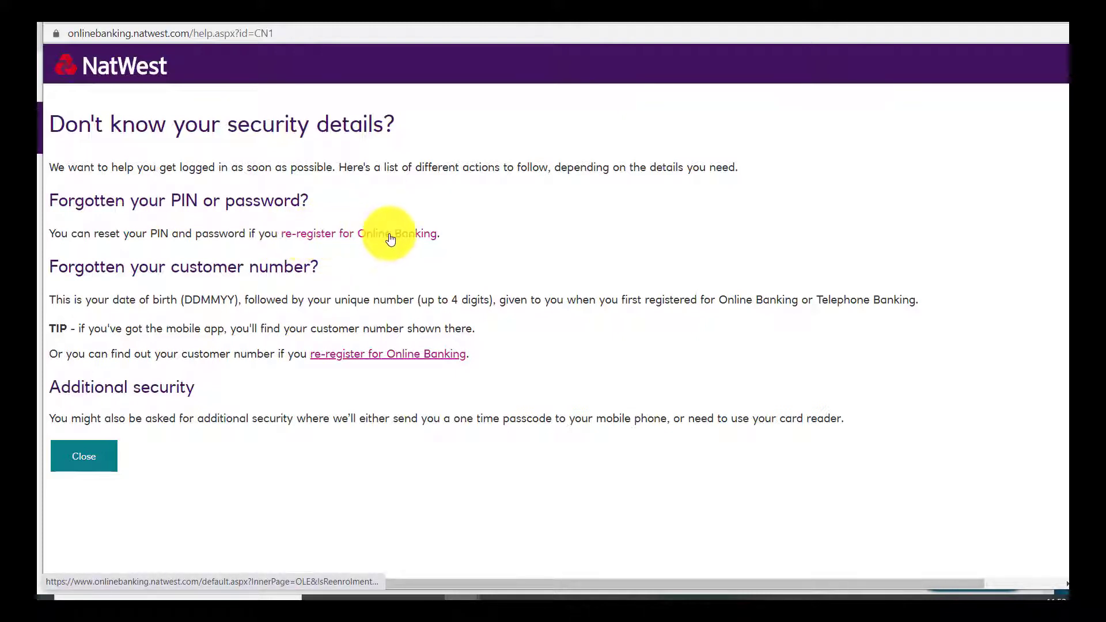
Follow the 're-register for Online Banking' link and reveal the customer type options.
click(360, 234)
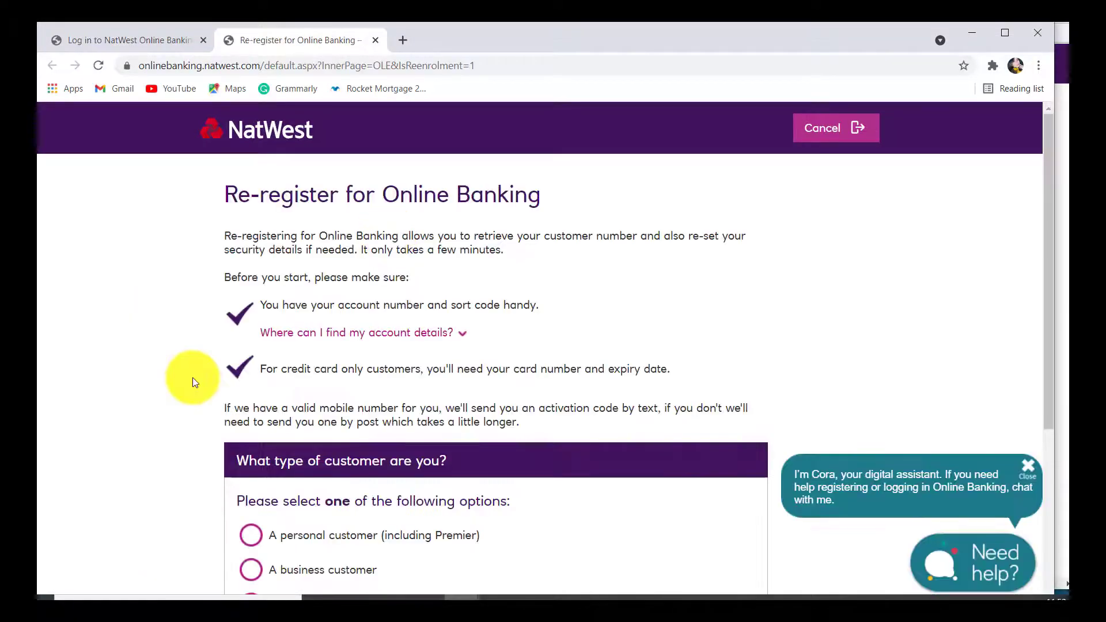
scroll(down, 3)
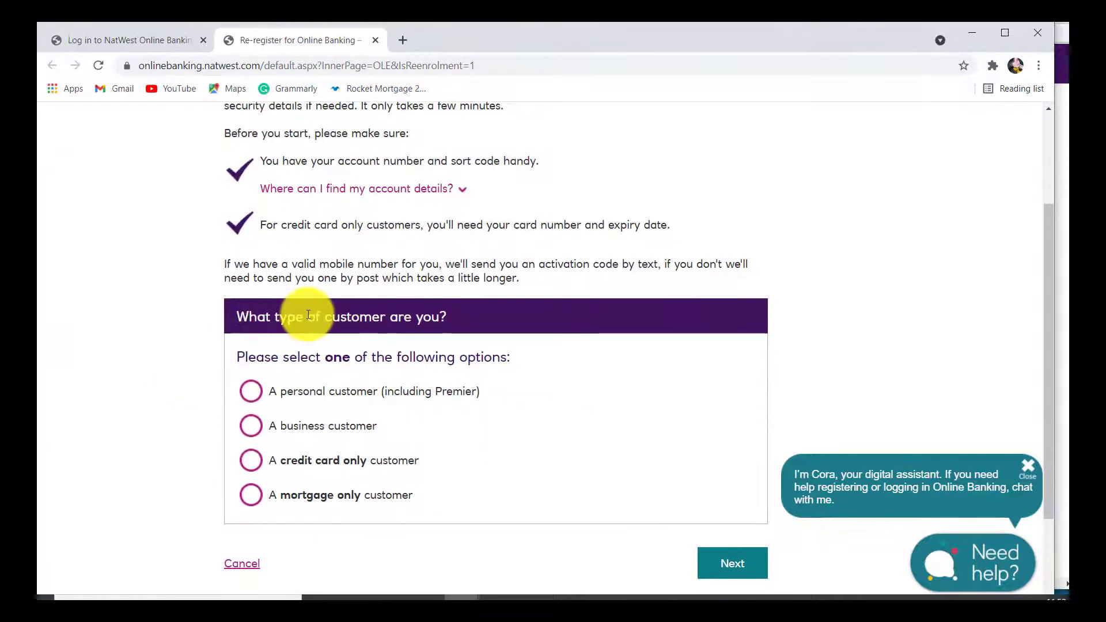
mouse_move(441, 339)
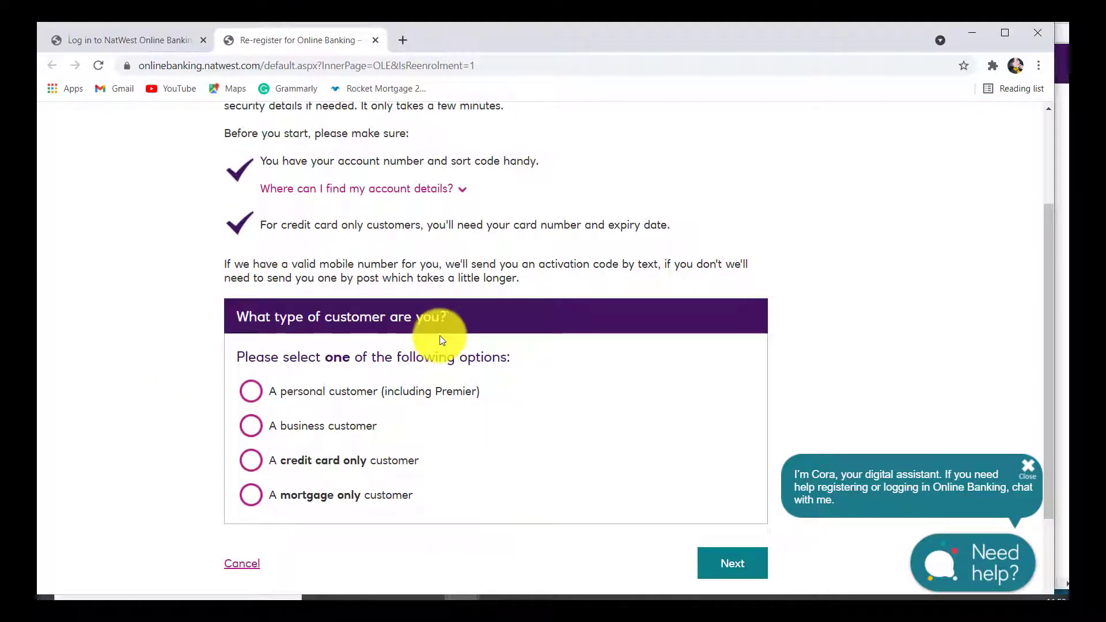
mouse_move(252, 426)
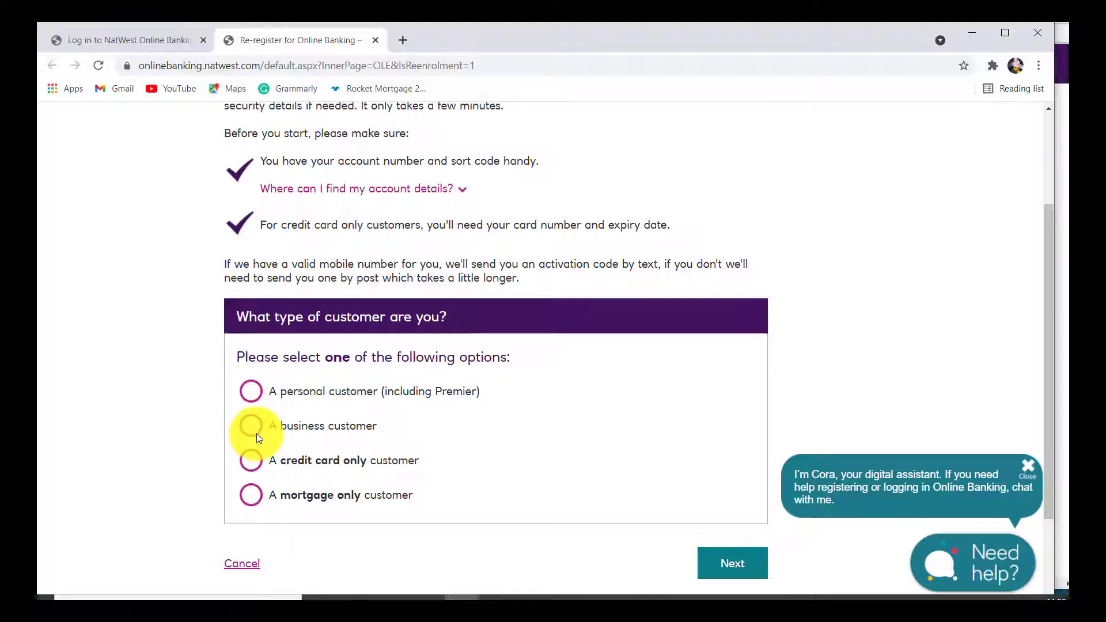
Choose 'A personal customer (including Premier)' to reveal name, date of birth and postcode fields.
click(250, 392)
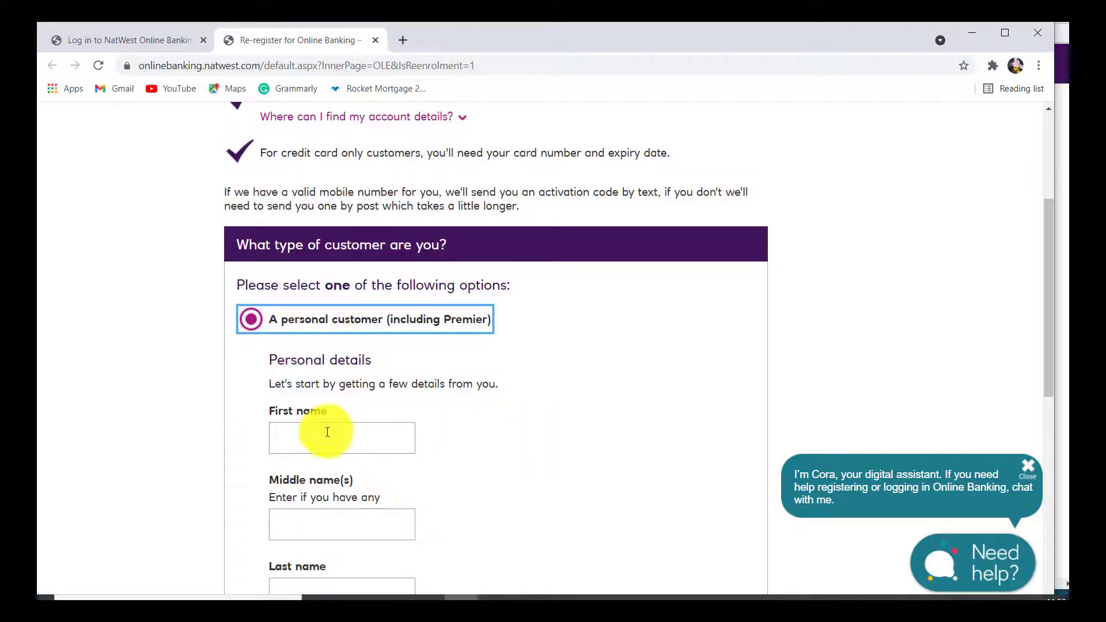
scroll(down, 3)
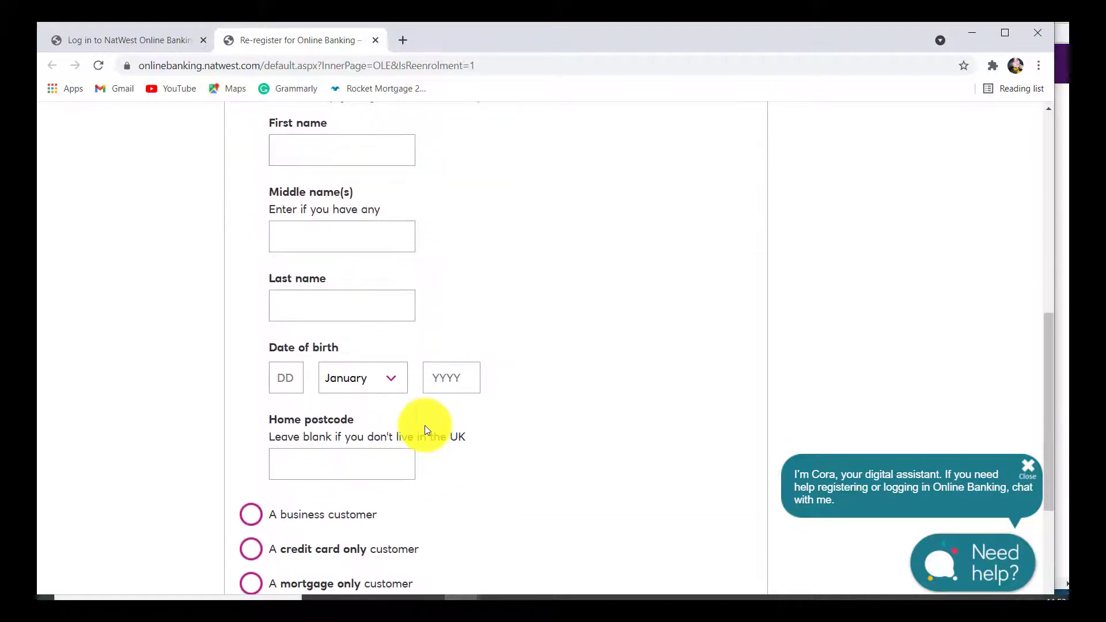
scroll(down, 3)
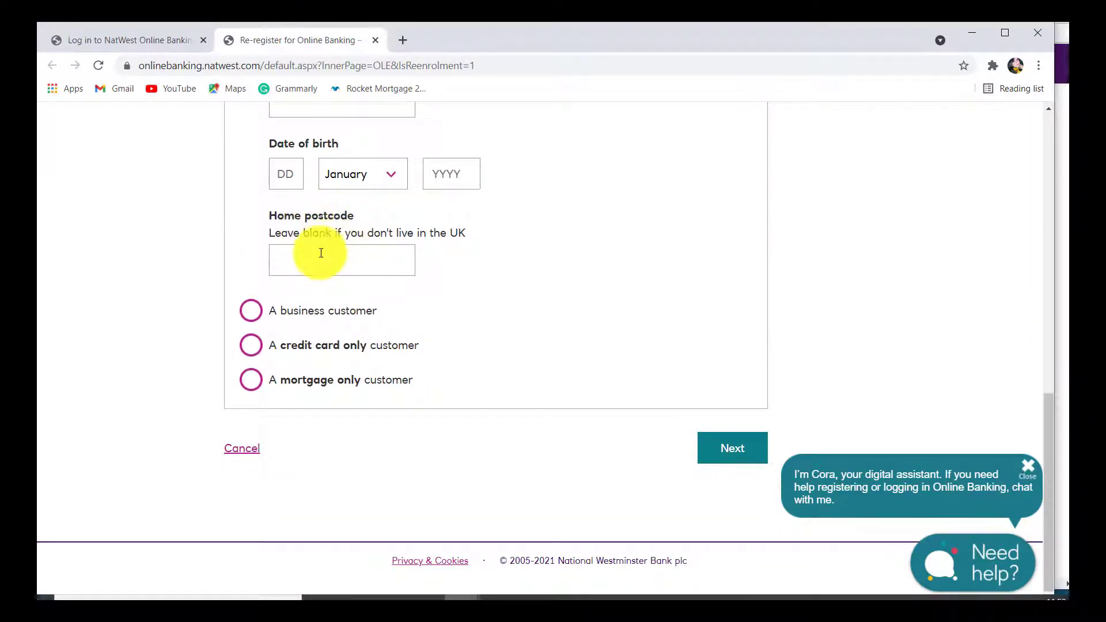
mouse_move(361, 303)
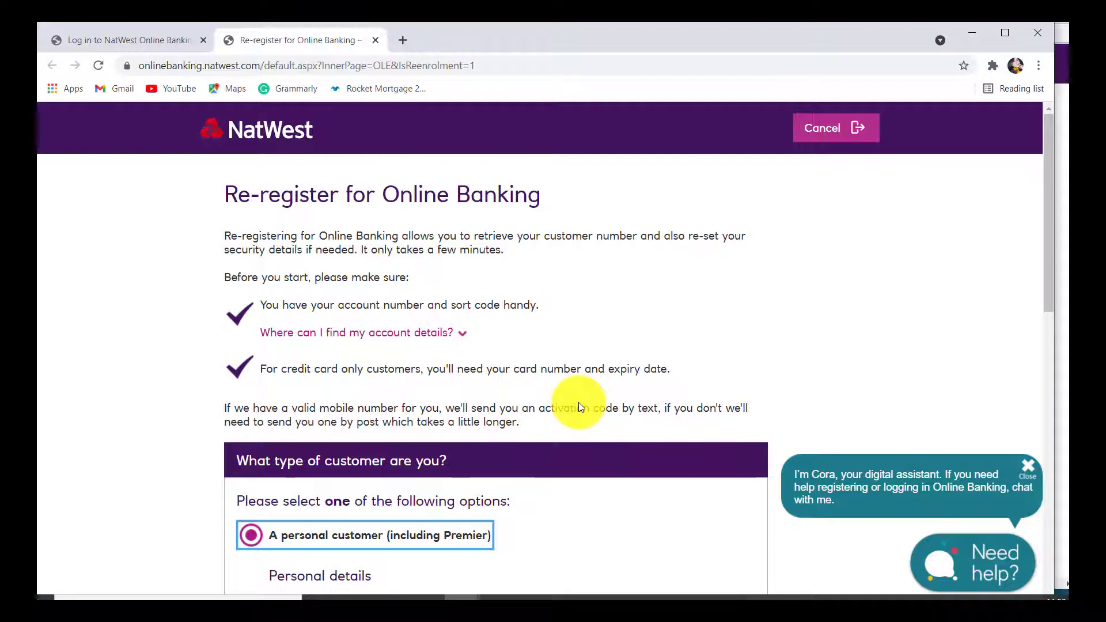
mouse_move(580, 403)
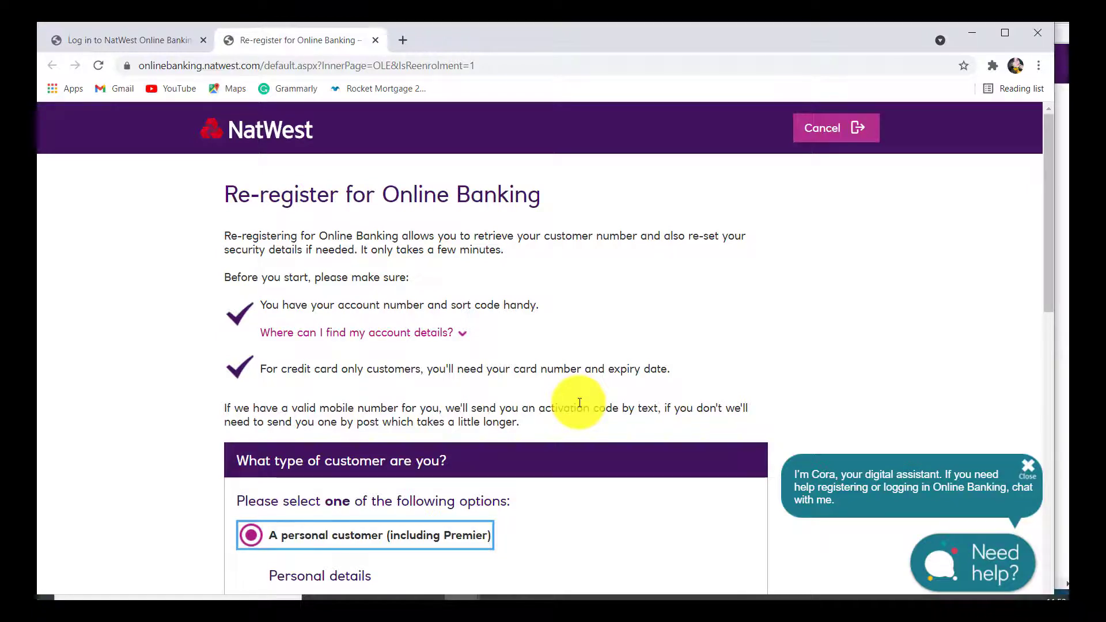